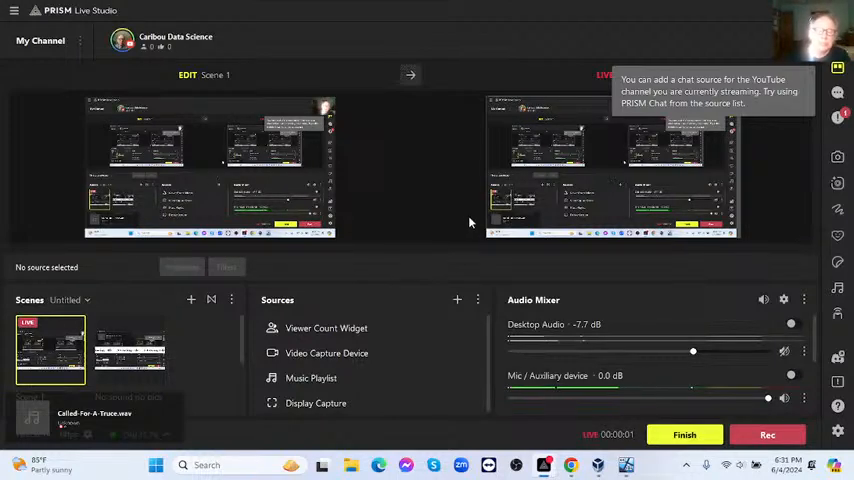
mouse_move(420, 232)
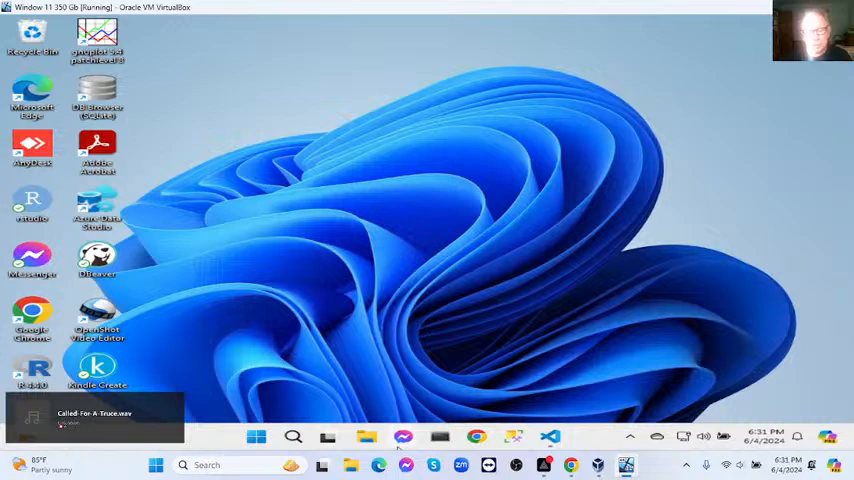
mouse_move(404, 436)
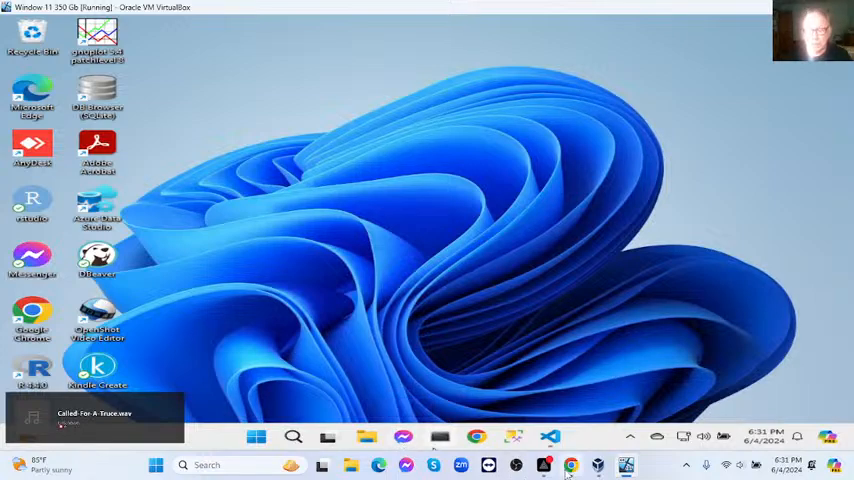
Step: Pop the Basic R stream's live chat out into its own window
click(572, 464)
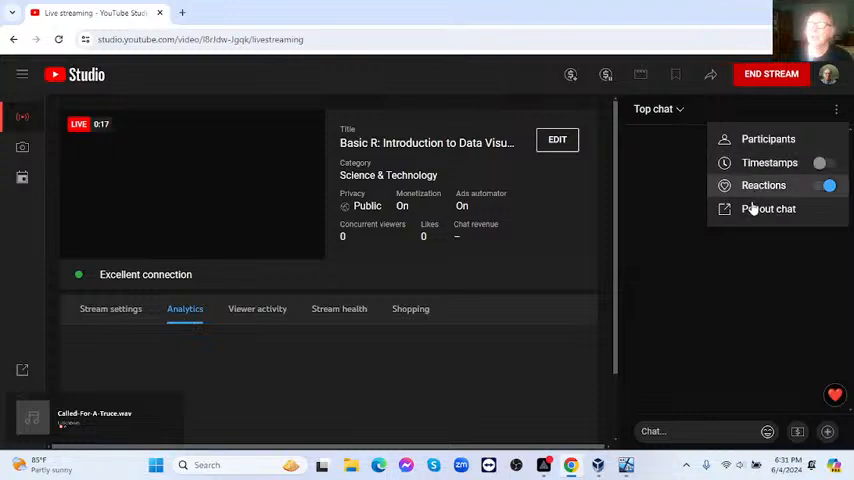
click(768, 208)
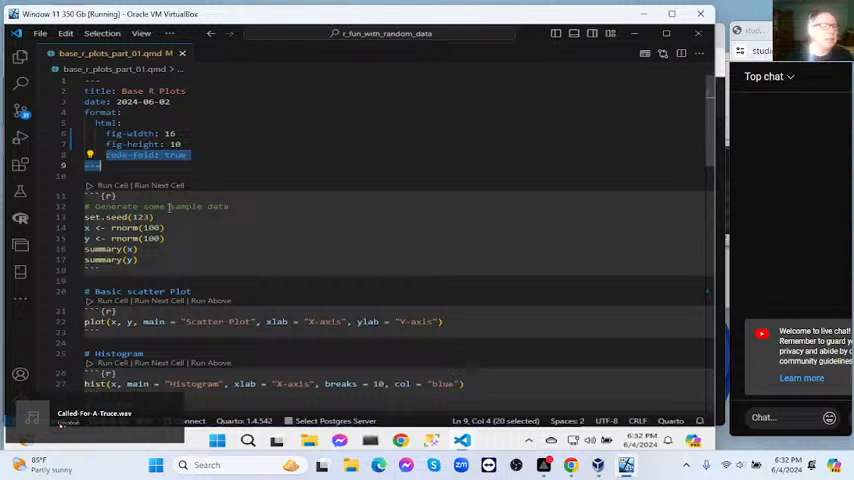
scroll(down, 3)
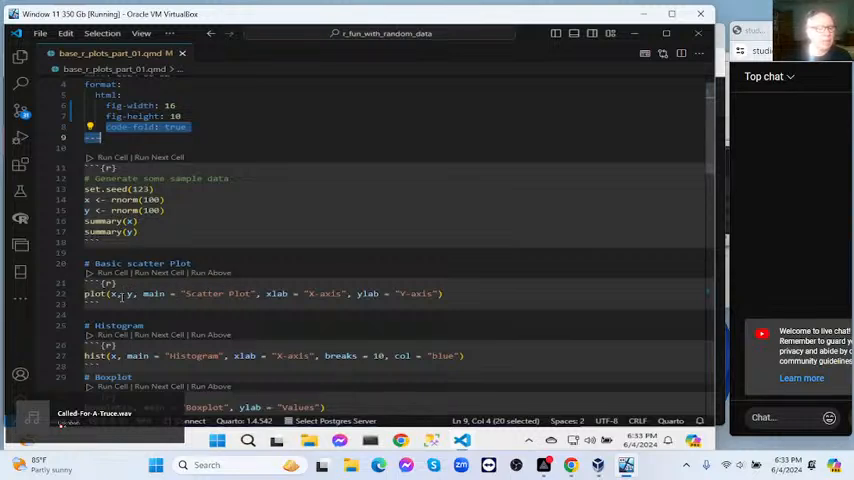
scroll(down, 3)
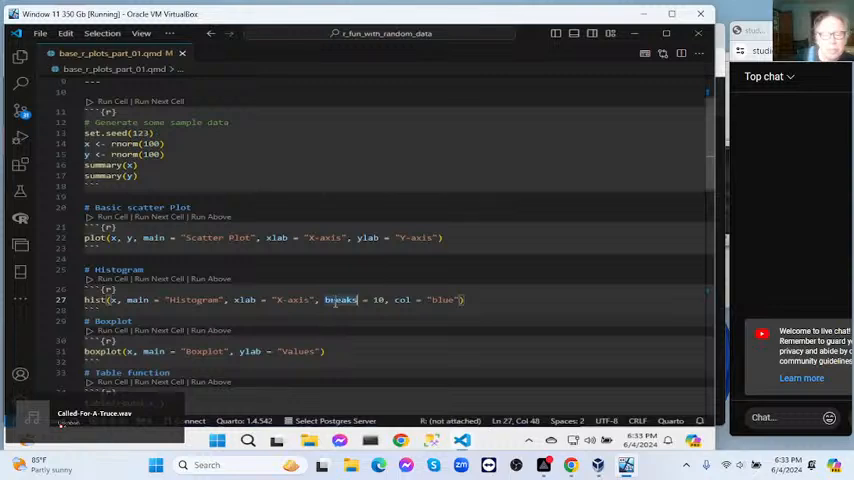
double_click(340, 300)
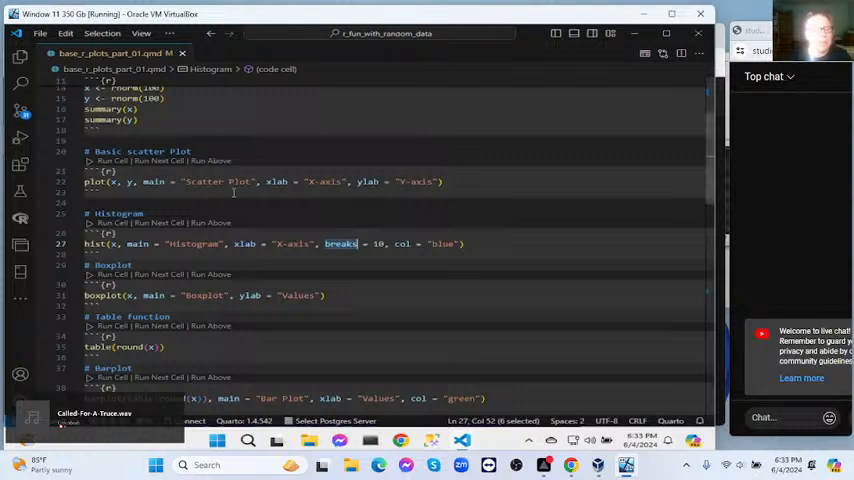
scroll(down, 3)
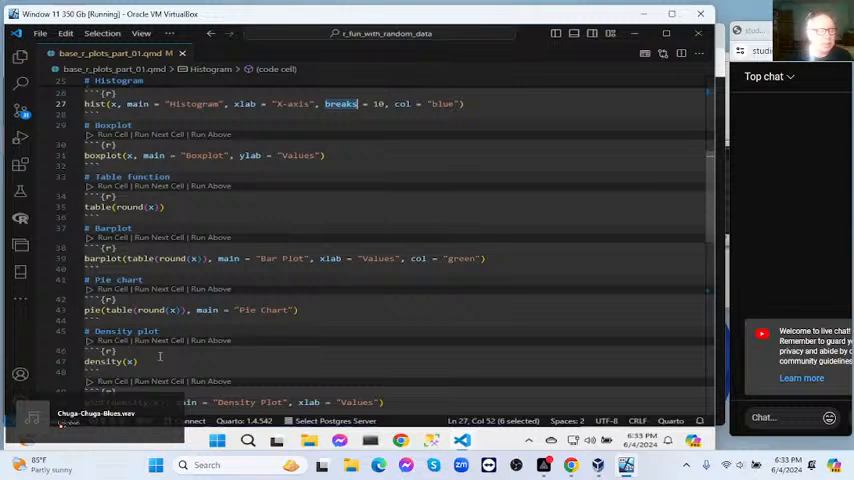
scroll(down, 3)
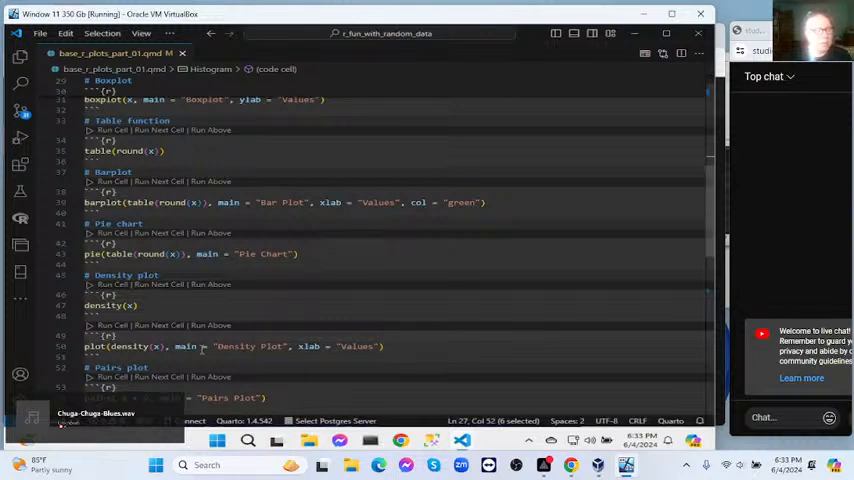
scroll(down, 3)
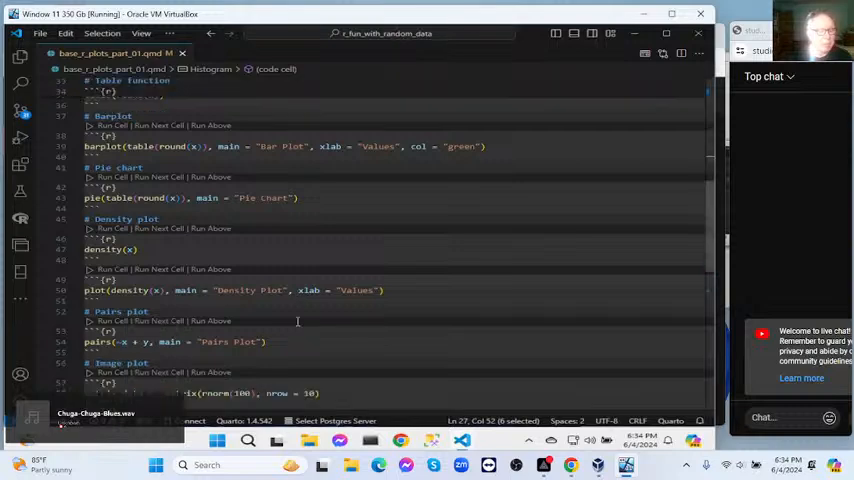
scroll(down, 3)
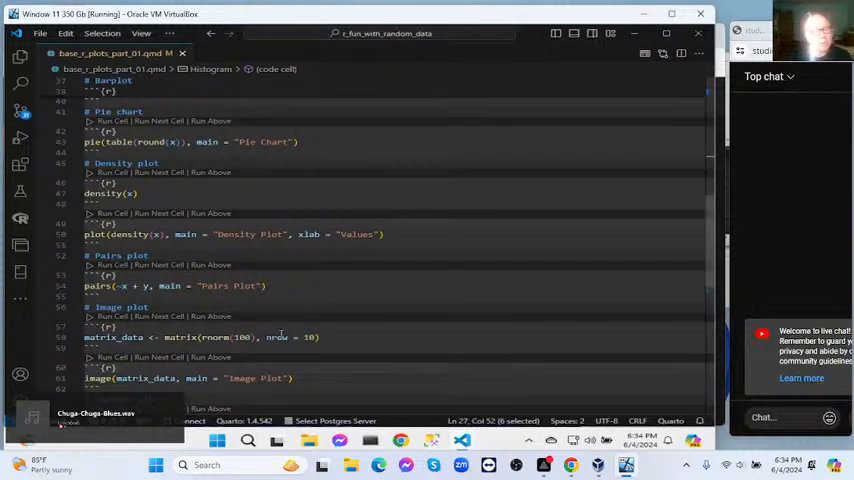
scroll(down, 3)
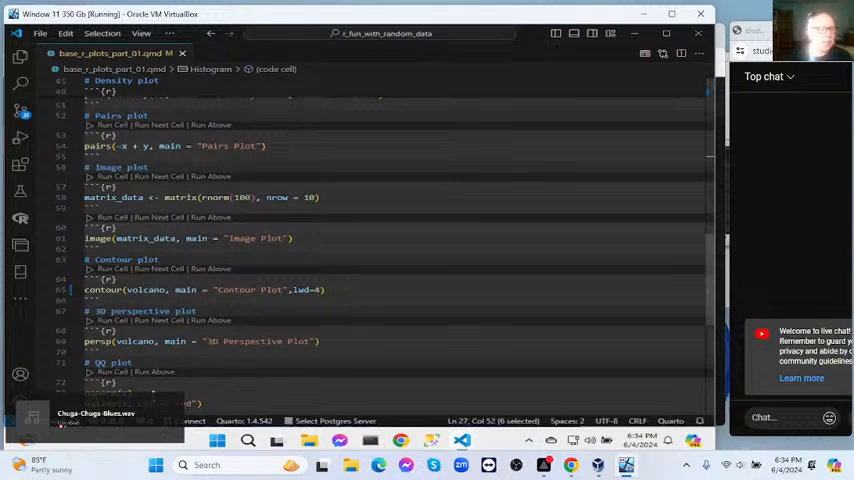
scroll(down, 3)
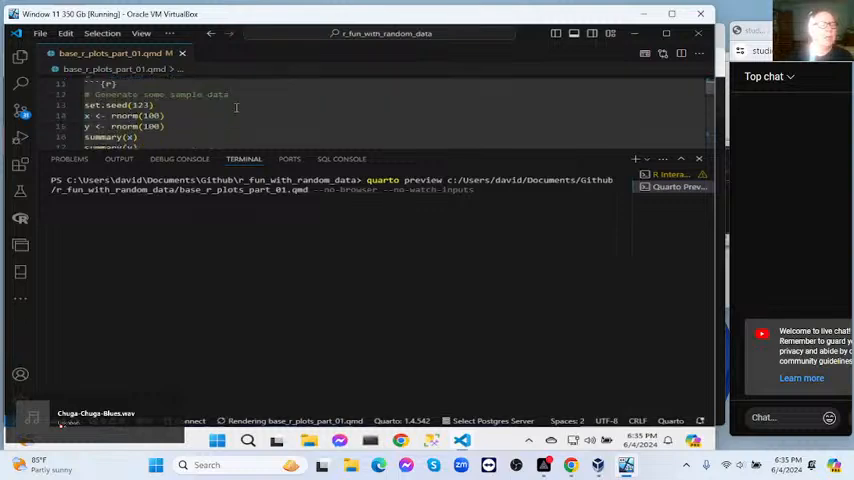
Step: Scroll through the Quarto document of base R plots alongside its rendered preview
scroll(down, 3)
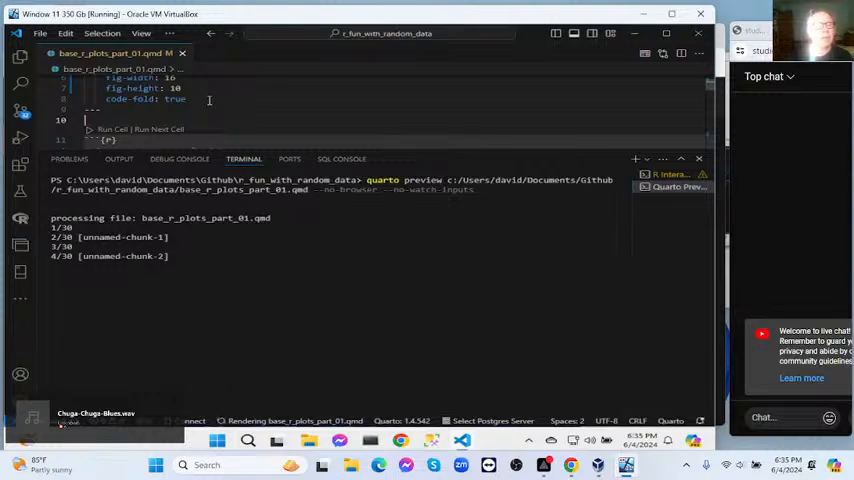
scroll(down, 3)
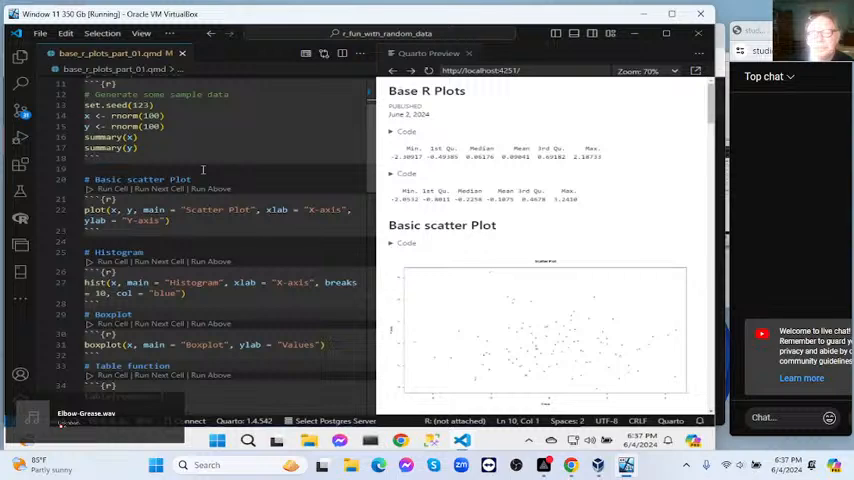
mouse_move(360, 172)
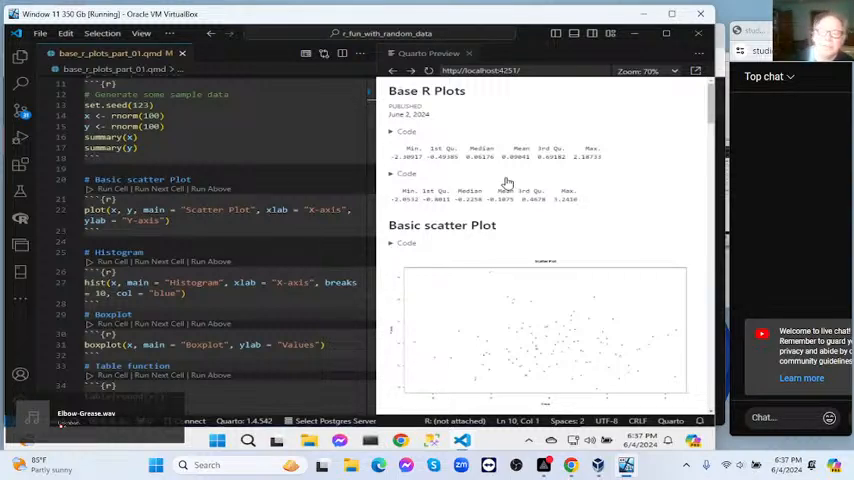
mouse_move(482, 212)
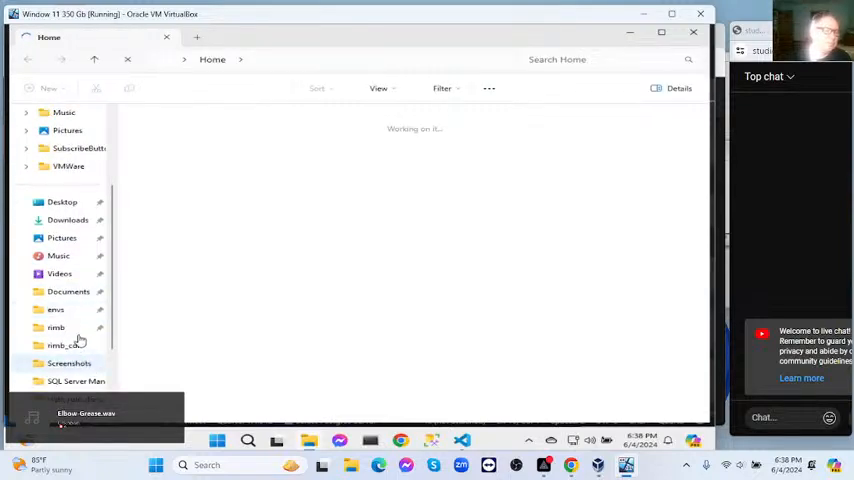
Step: Navigate Documents > Github > r_fun_with_random_data and select the rendered base_r_plots_part_01.html file
click(68, 292)
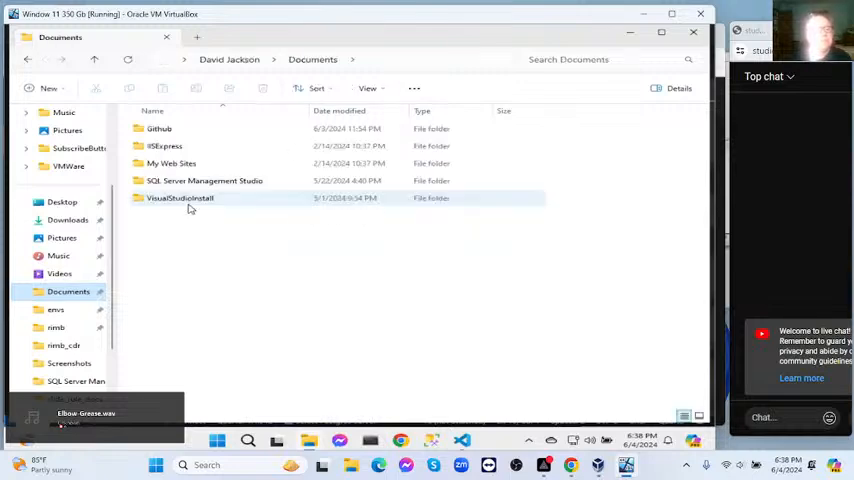
click(160, 128)
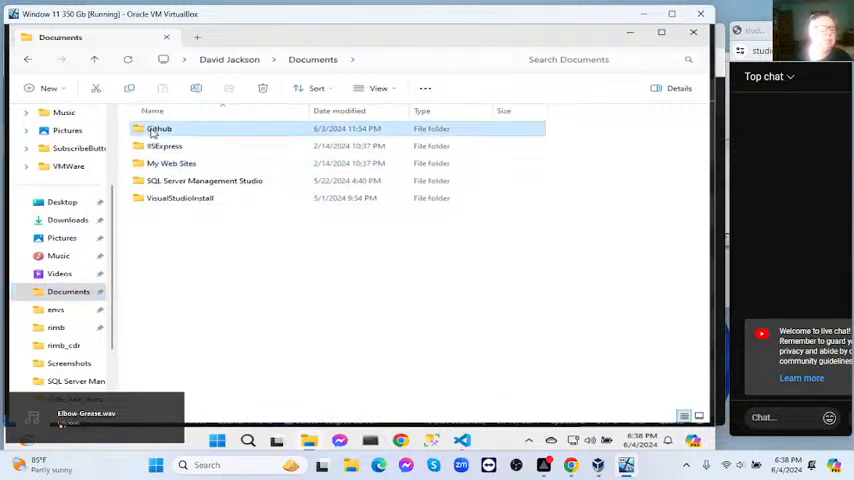
double_click(160, 128)
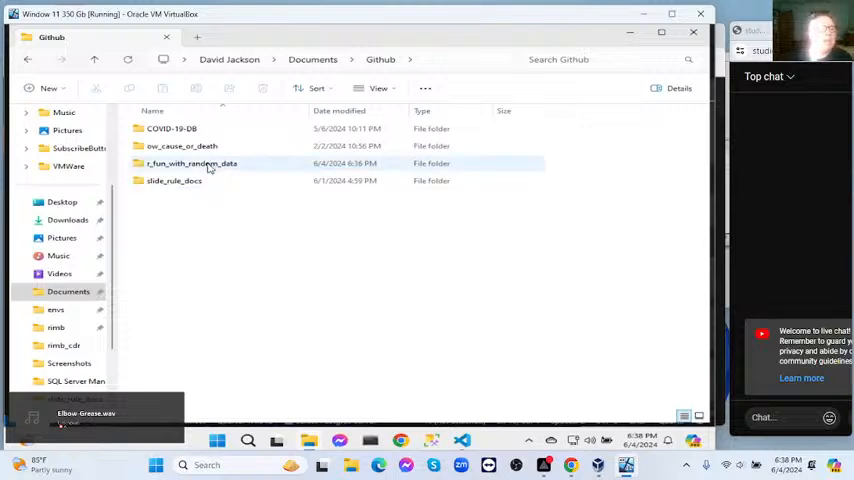
click(192, 164)
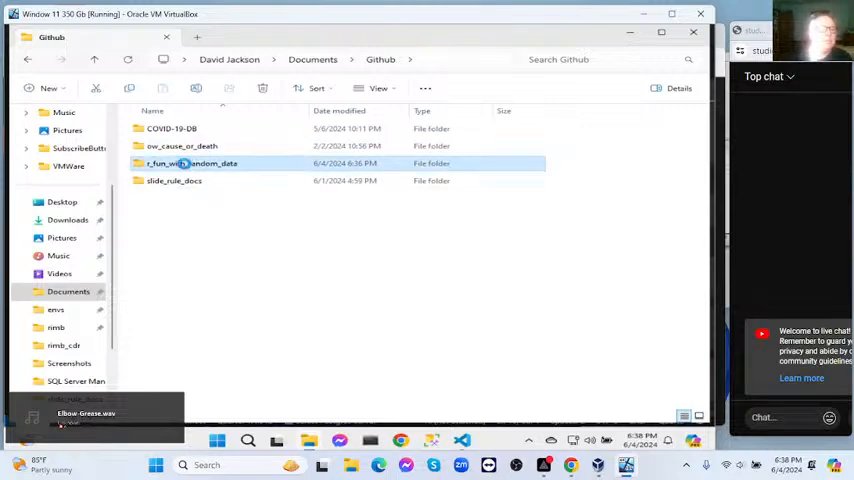
double_click(192, 164)
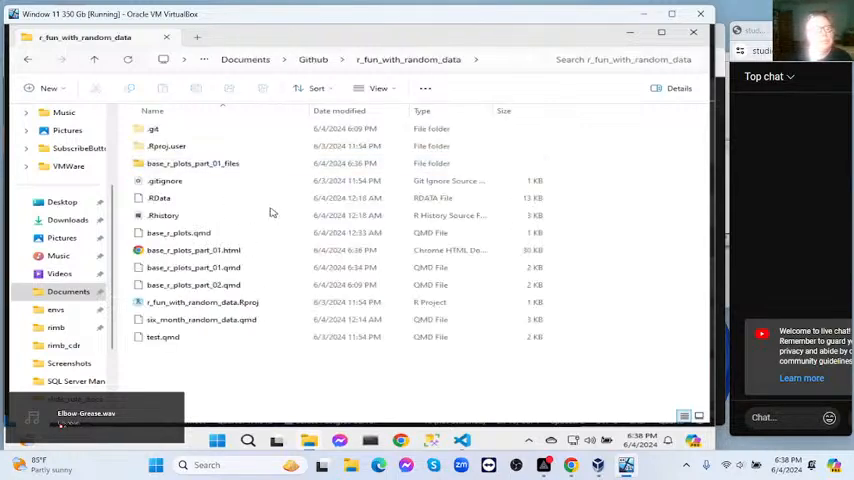
click(194, 250)
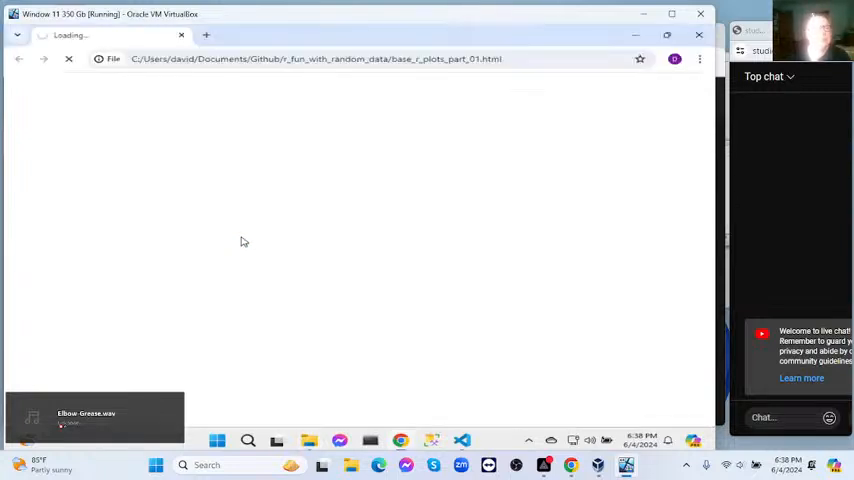
mouse_move(248, 180)
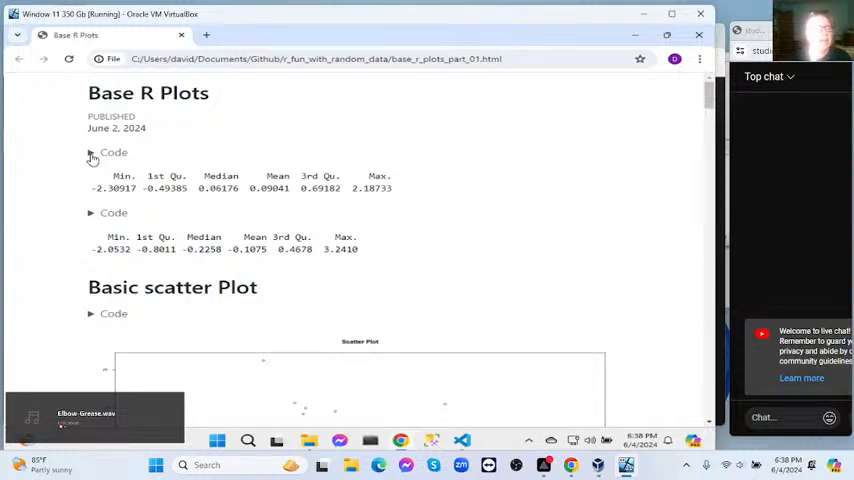
Step: Unfold the summary code block and move down the report to Basic scatter Plot
click(92, 152)
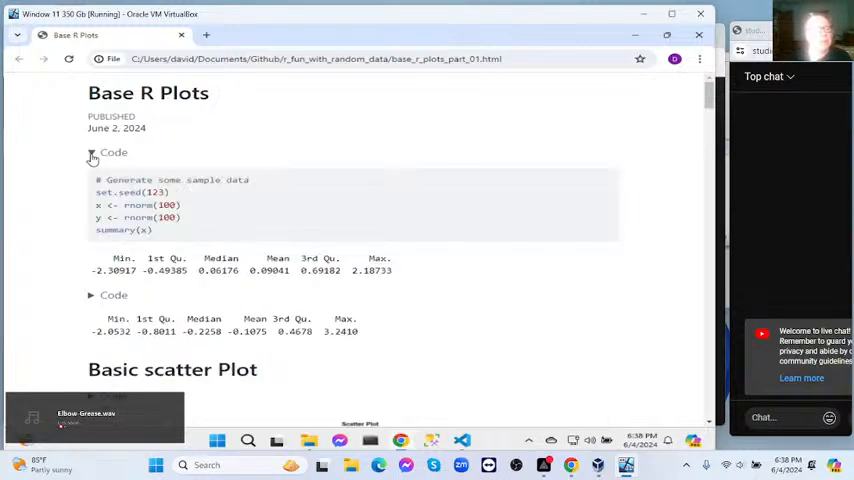
scroll(down, 3)
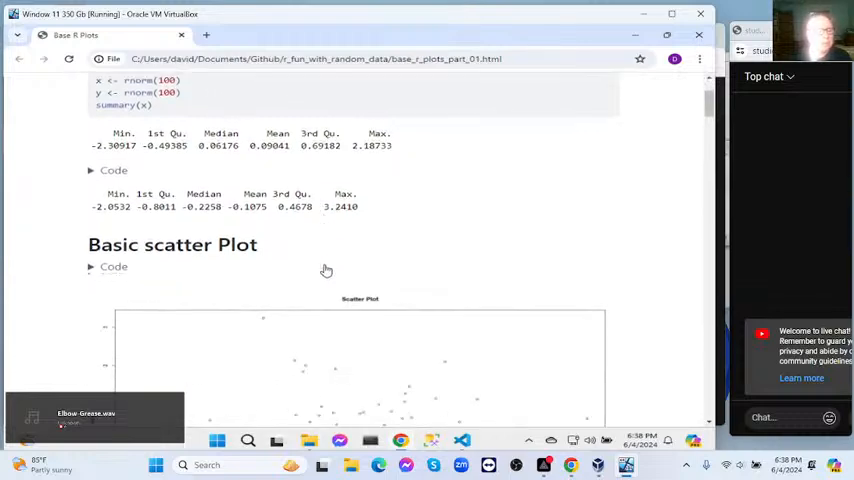
scroll(down, 3)
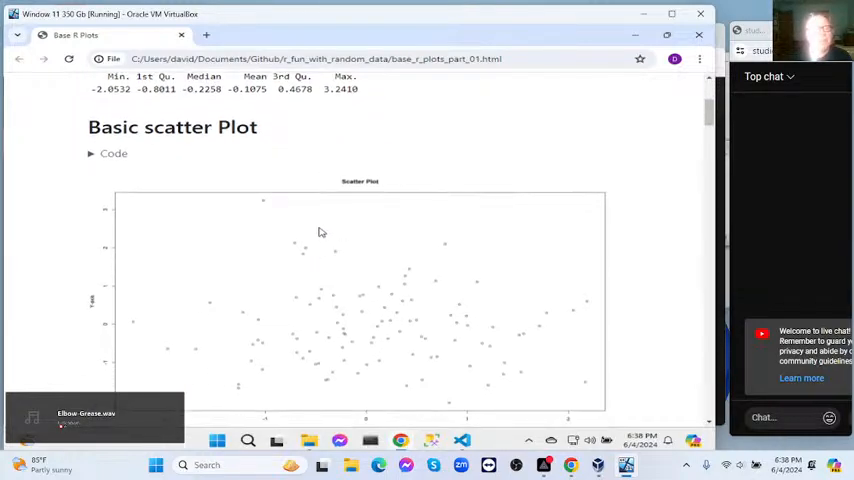
scroll(down, 3)
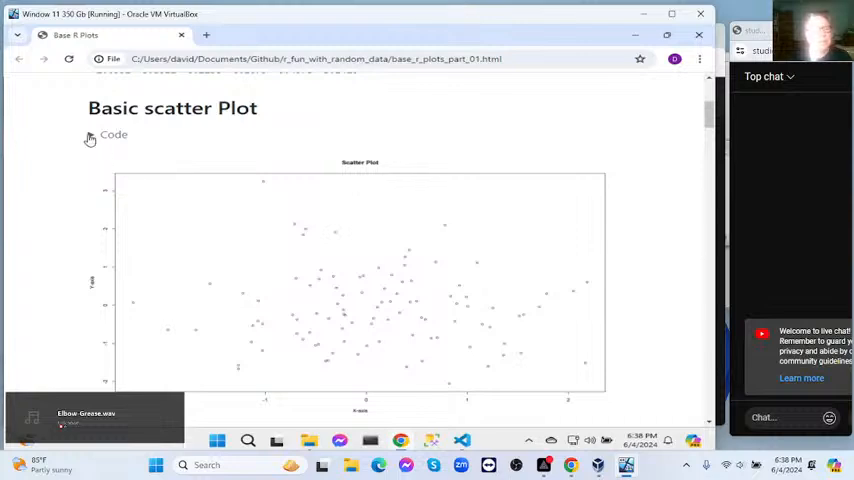
Step: Unfold the Basic scatter Plot code showing its plot() call and continue toward the histogram
click(88, 136)
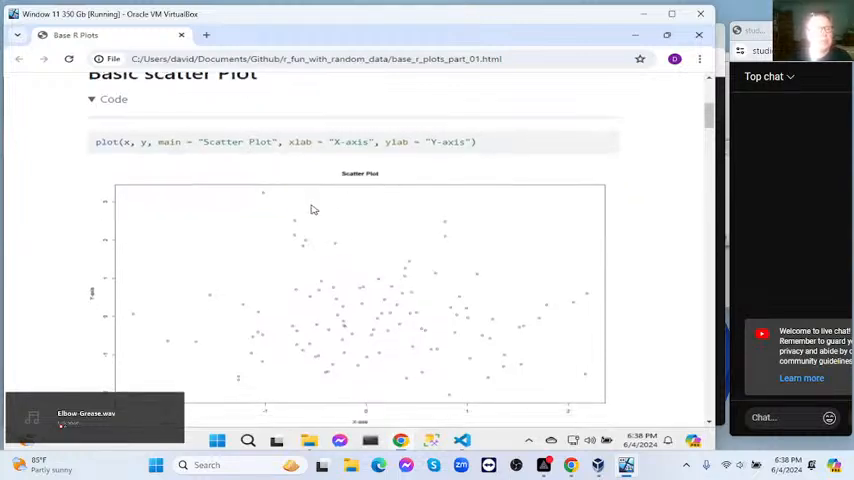
scroll(down, 3)
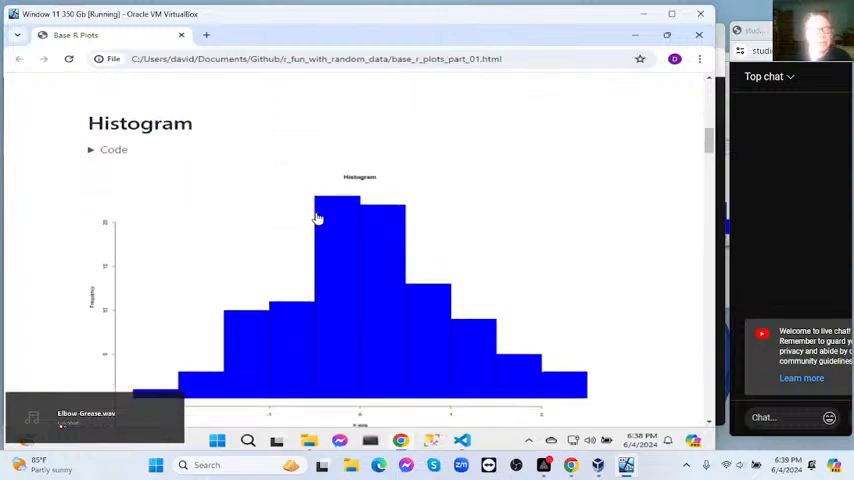
mouse_move(312, 216)
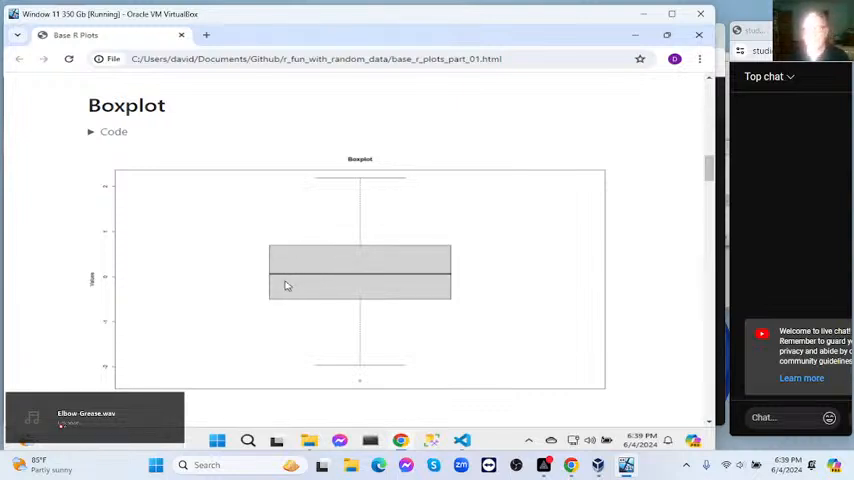
mouse_move(280, 300)
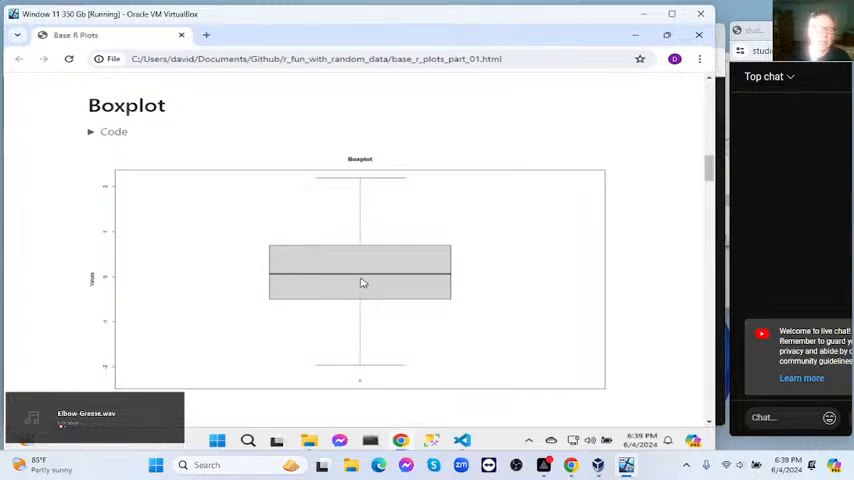
mouse_move(370, 276)
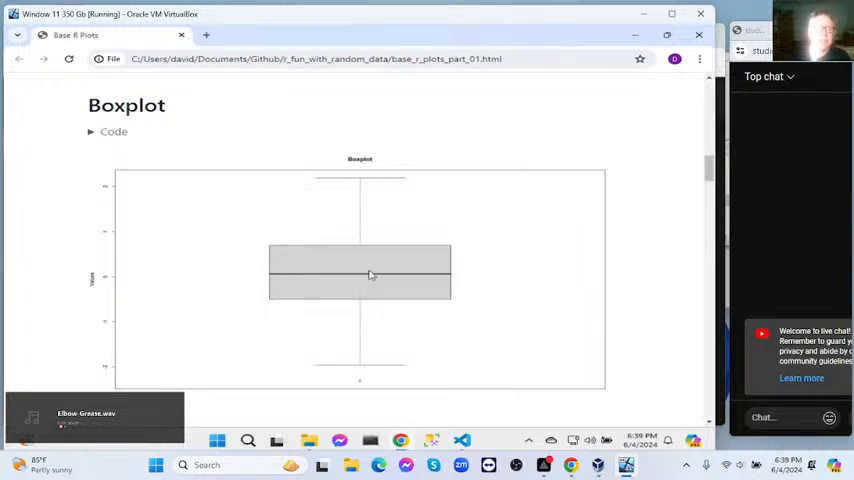
scroll(down, 3)
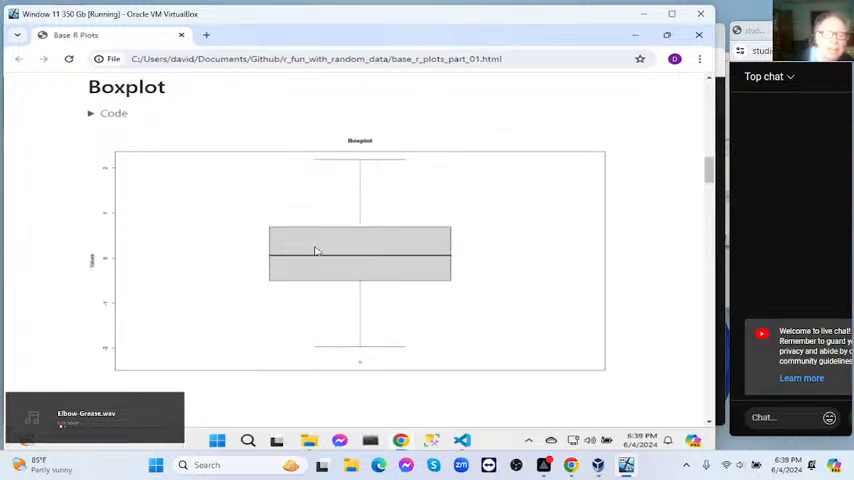
mouse_move(398, 264)
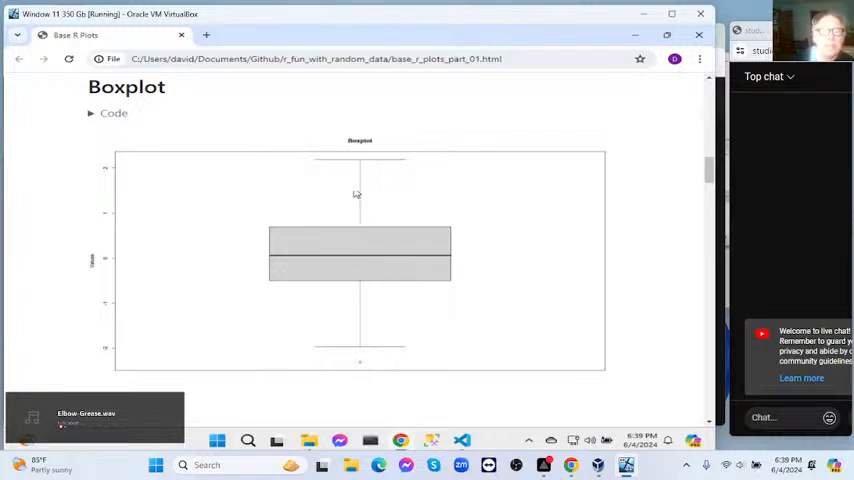
mouse_move(360, 342)
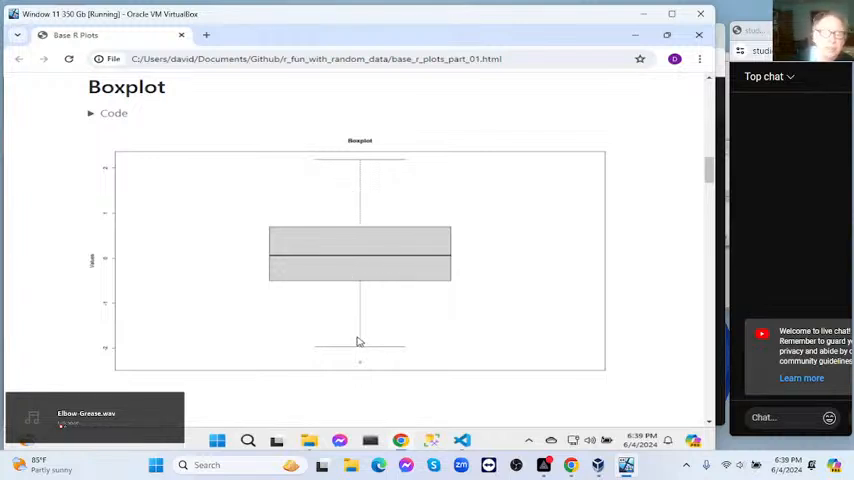
mouse_move(362, 364)
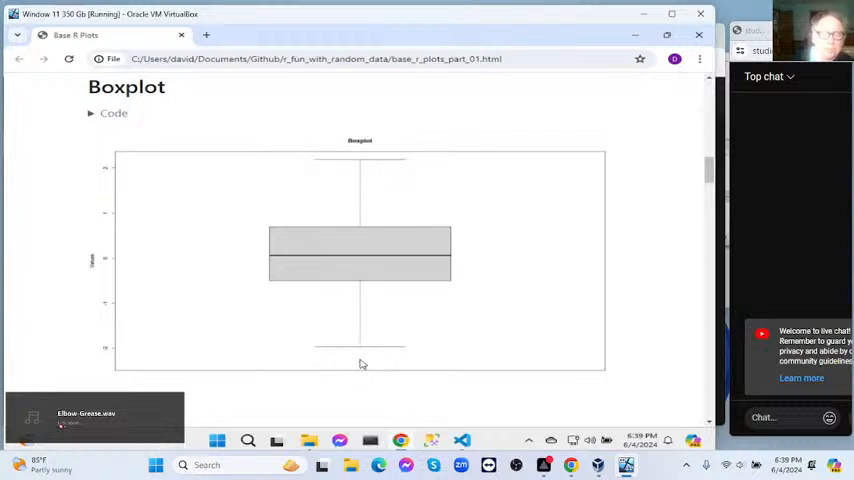
scroll(down, 3)
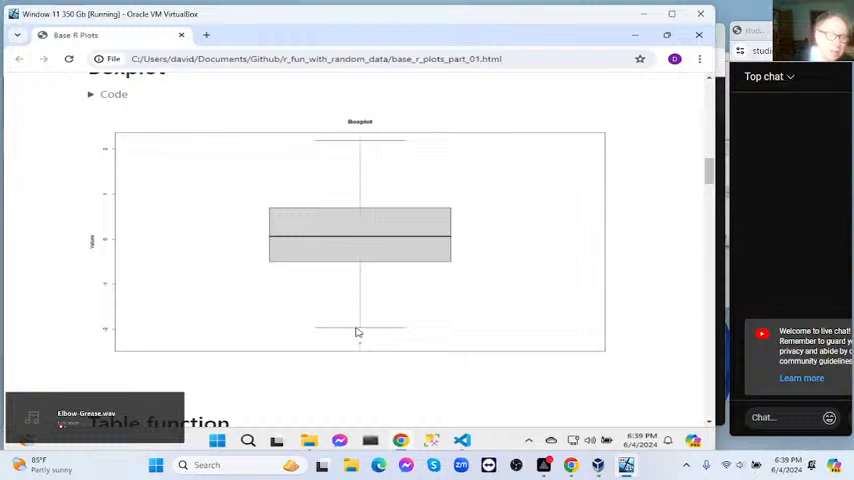
scroll(down, 3)
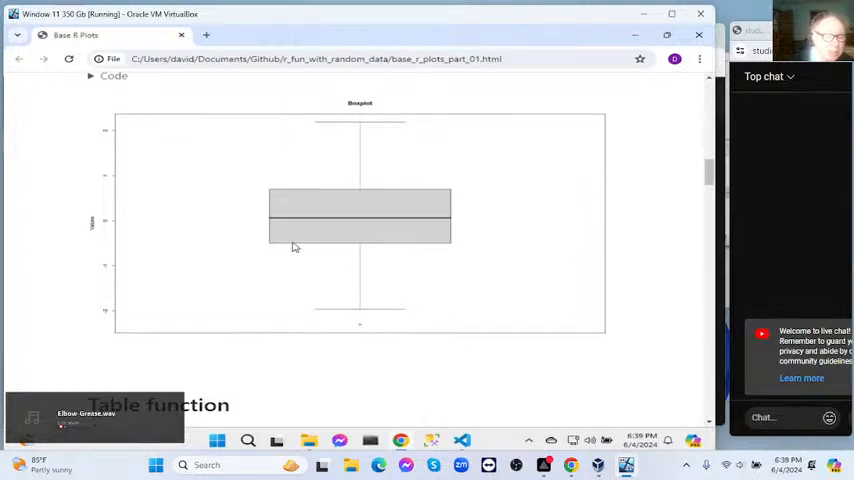
scroll(down, 3)
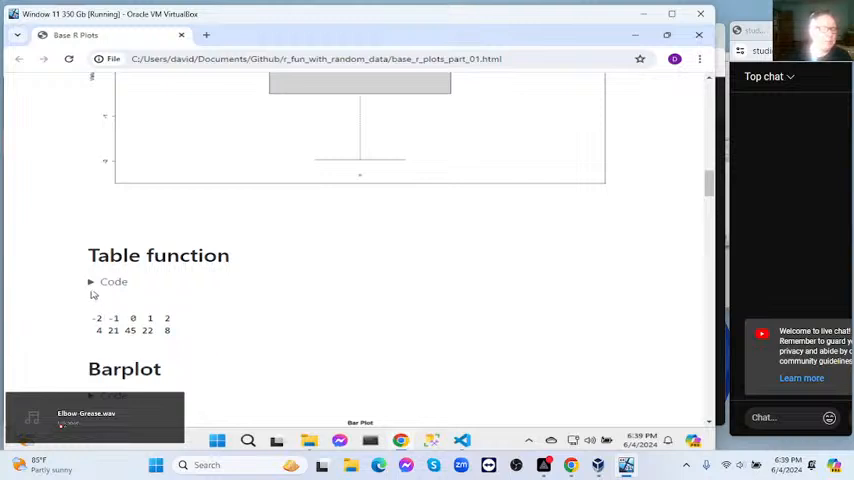
Step: Unfold the Table function and Barplot code blocks and highlight 'table' in the barplot call
click(92, 282)
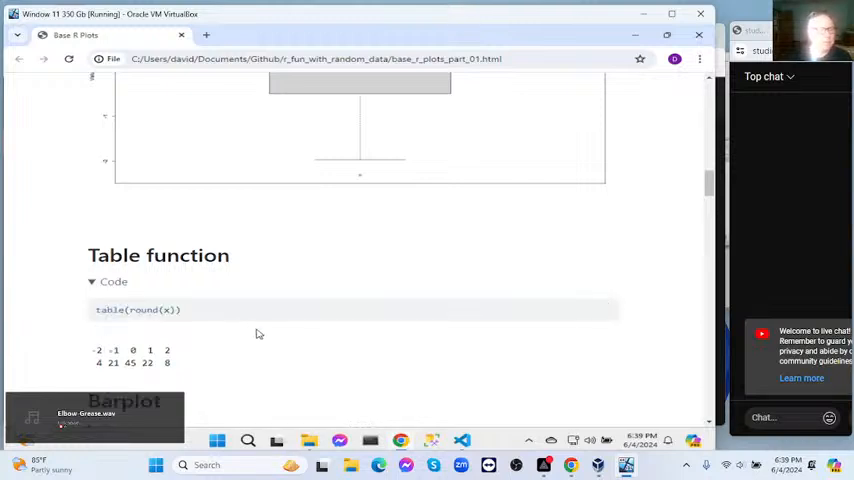
scroll(down, 3)
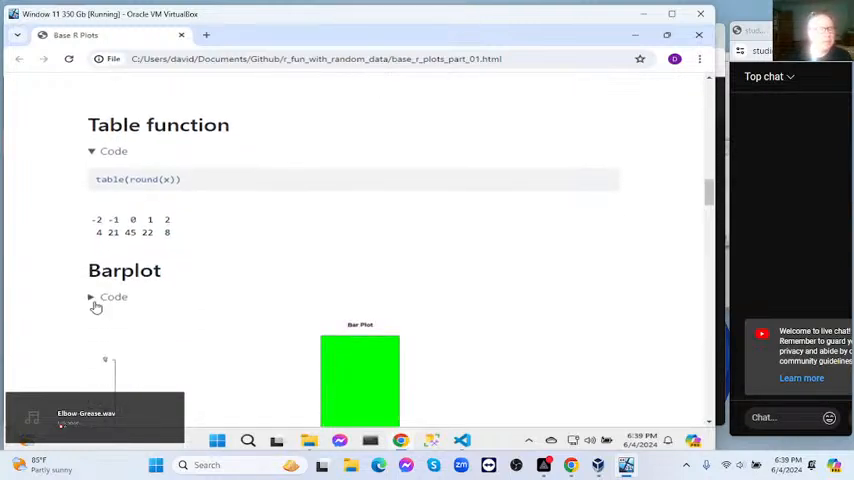
click(92, 296)
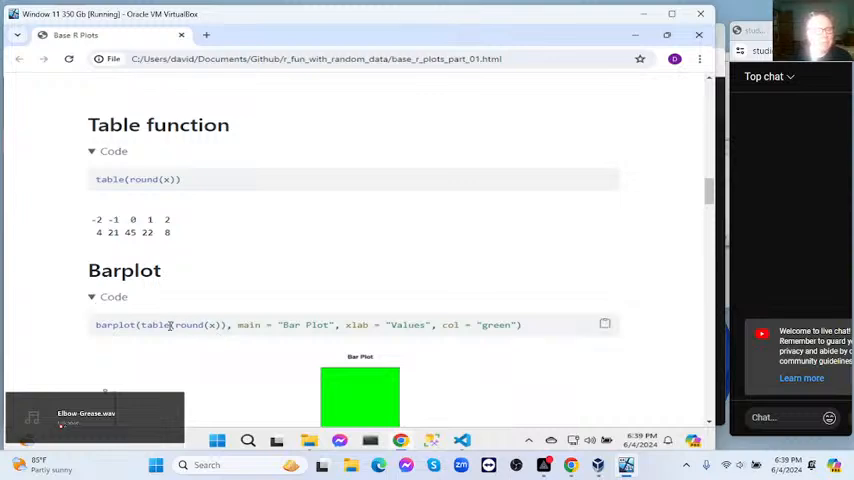
double_click(156, 324)
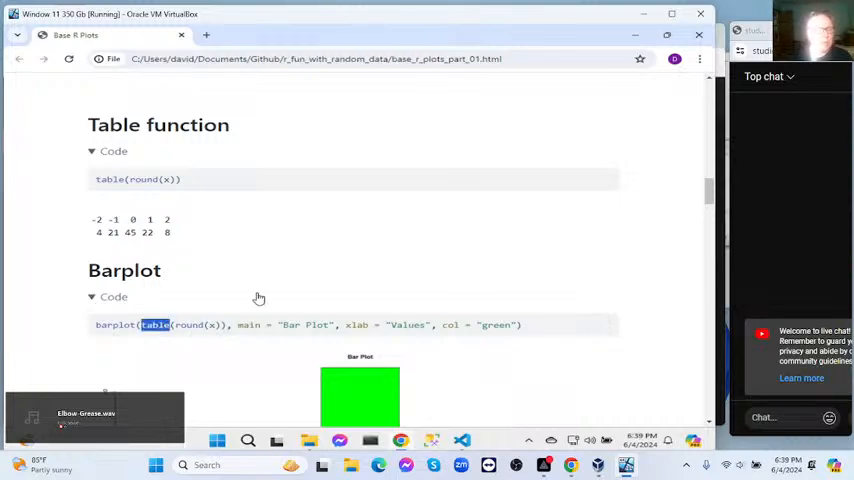
Step: Scroll past the green bar plot down to the Pie chart section
scroll(down, 3)
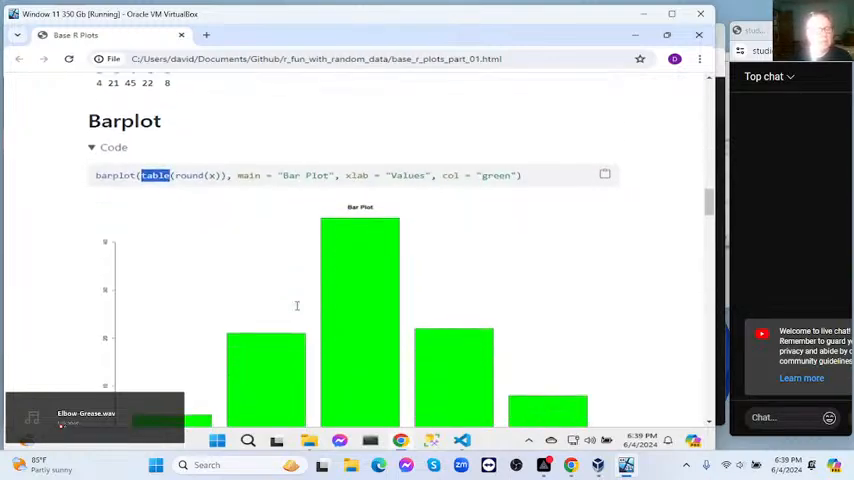
scroll(down, 3)
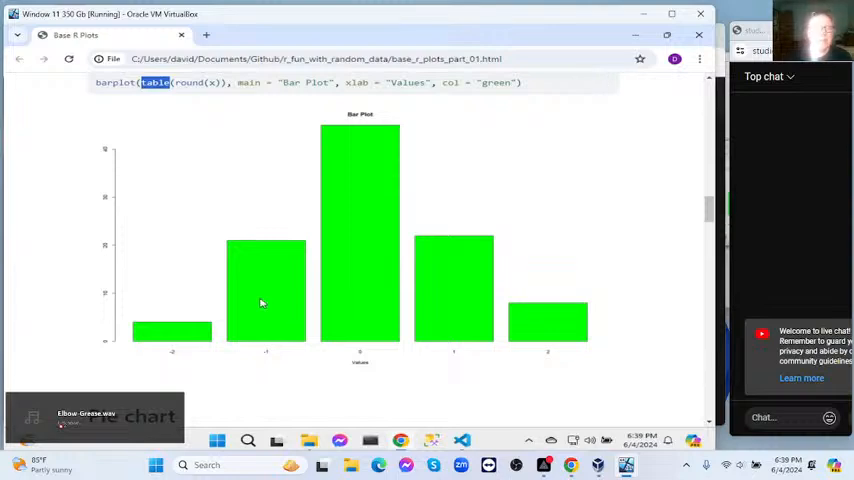
scroll(down, 3)
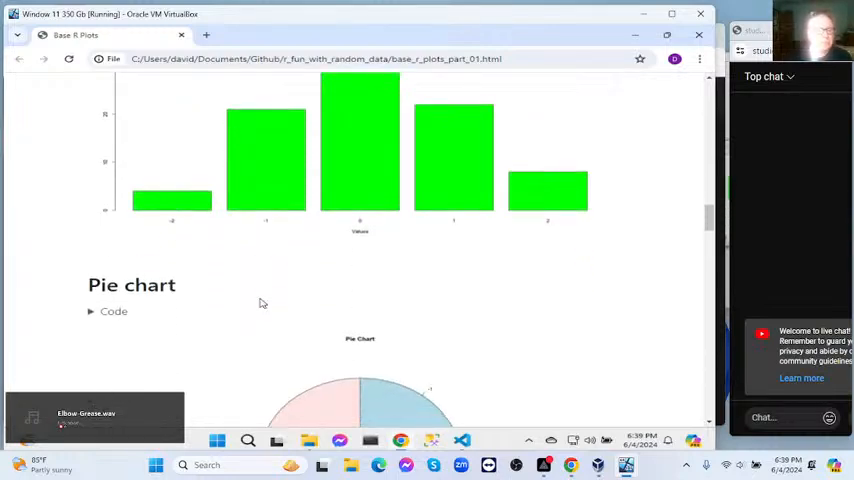
scroll(down, 3)
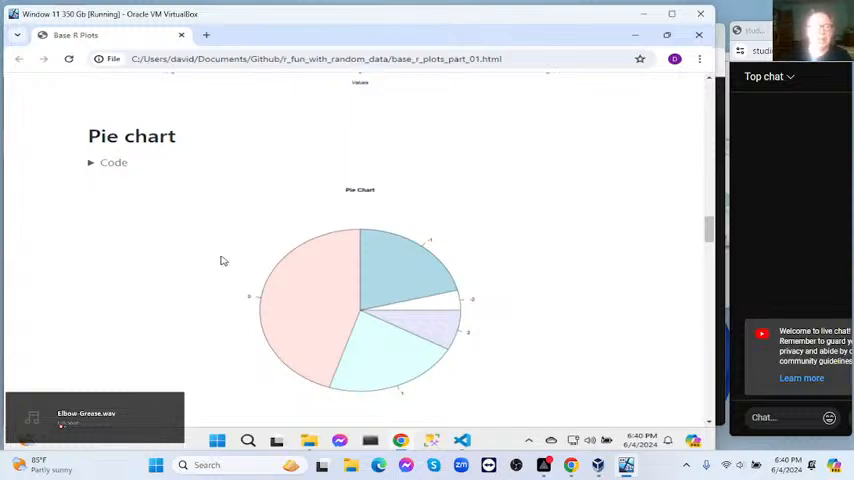
Step: Scroll past the Density Plot and Pairs plot down to the Image plot heatmap
scroll(down, 3)
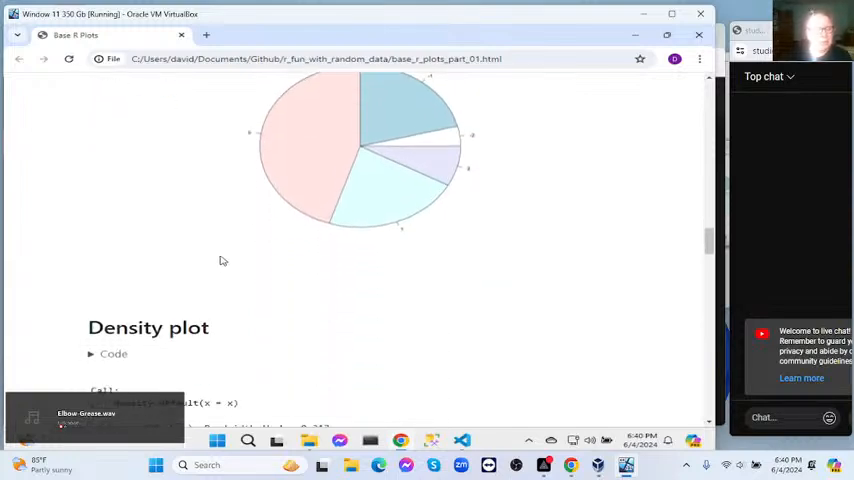
scroll(down, 3)
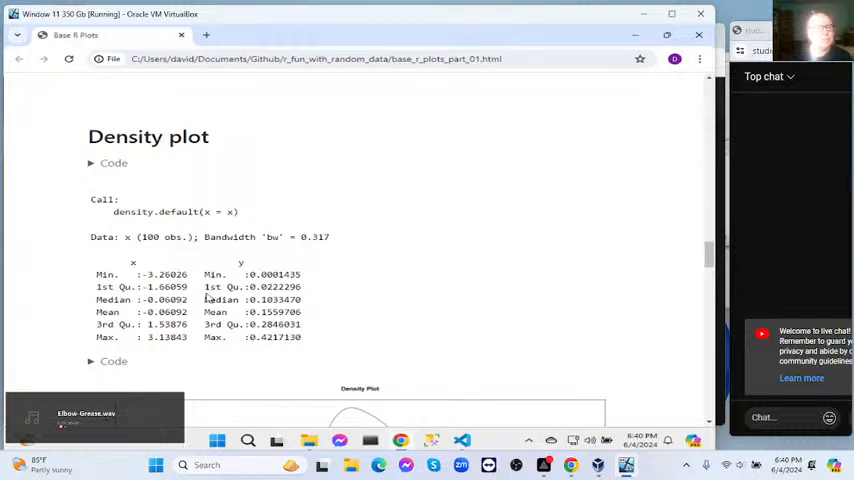
scroll(down, 3)
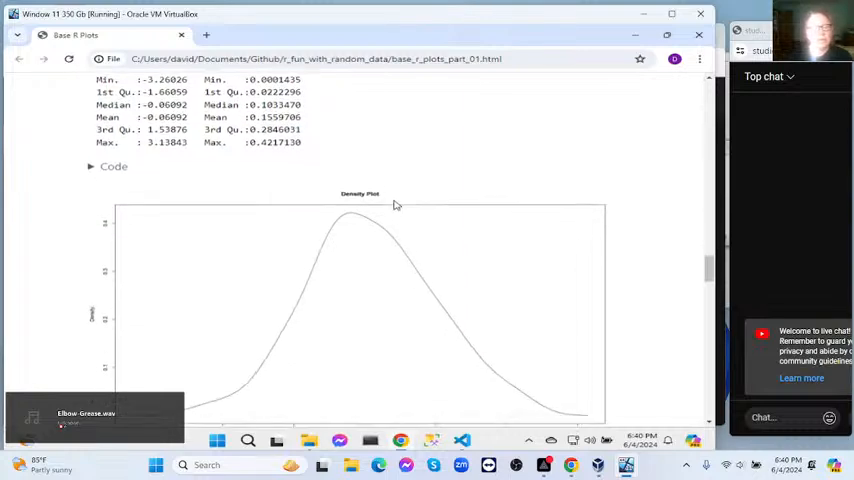
scroll(down, 3)
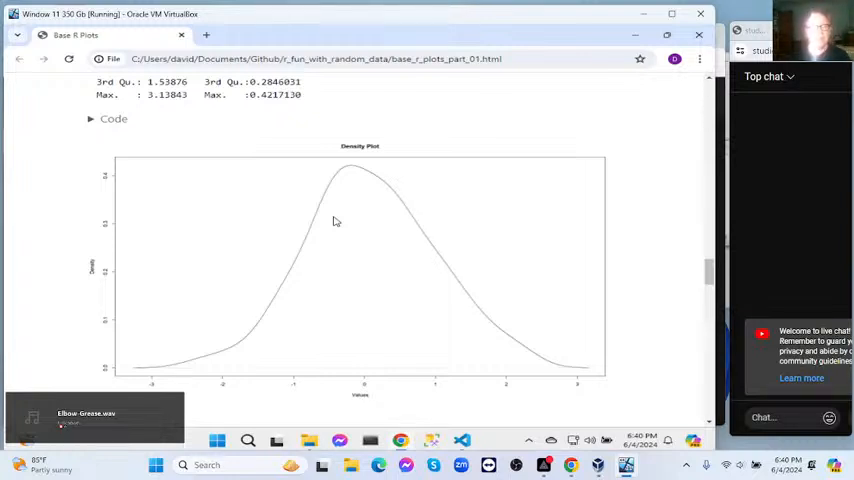
mouse_move(272, 282)
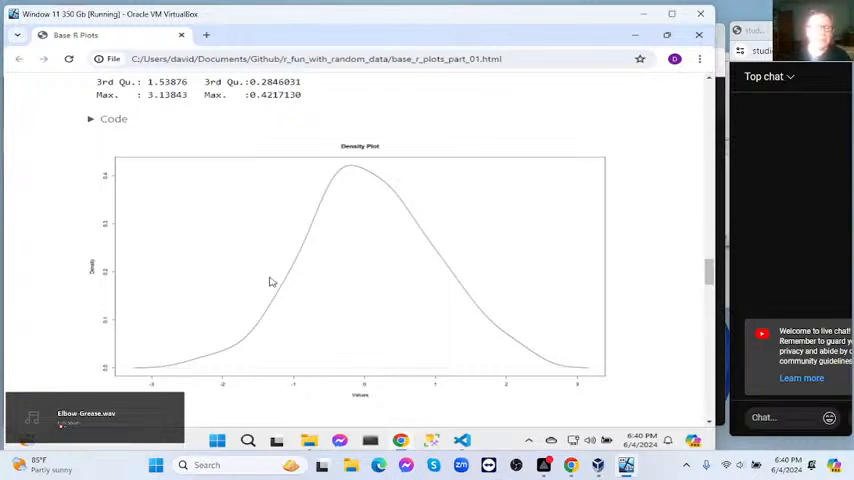
mouse_move(268, 188)
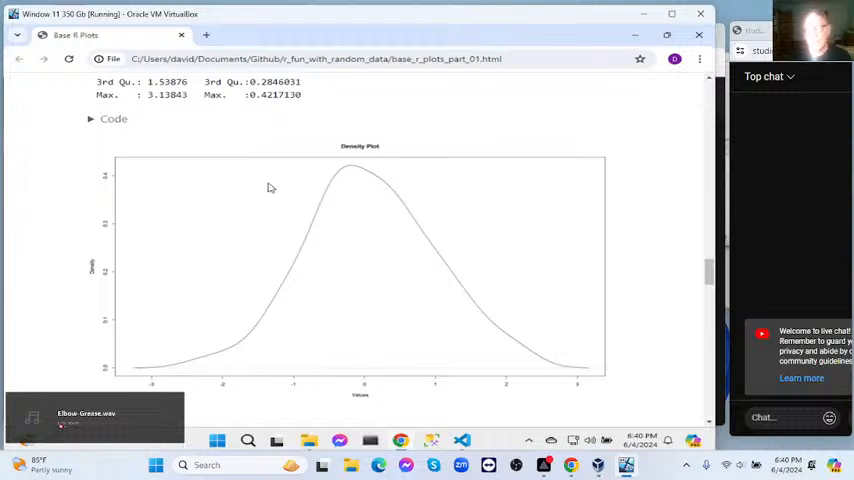
scroll(down, 3)
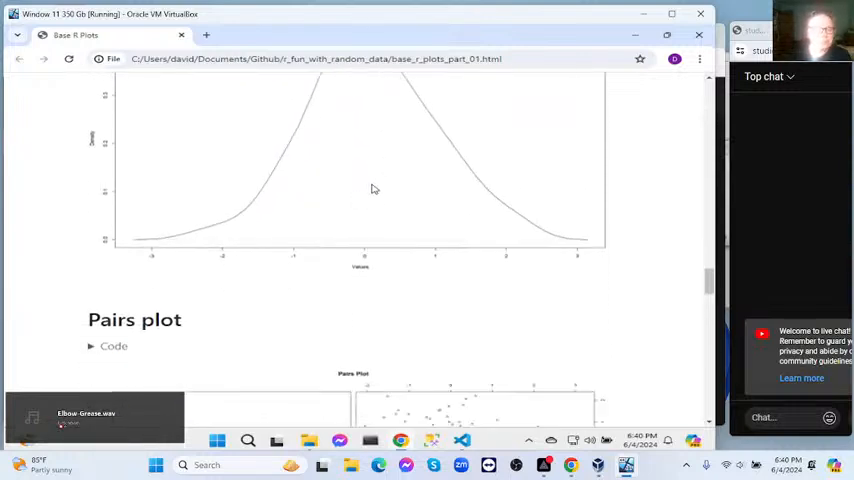
scroll(down, 3)
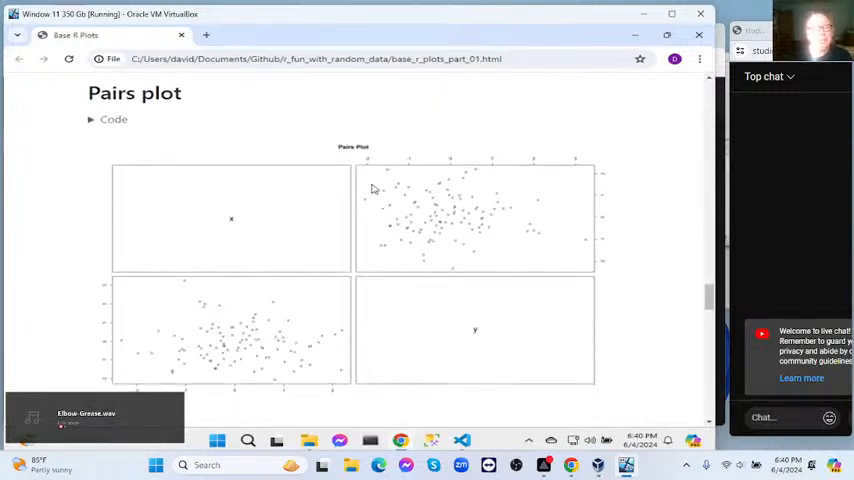
scroll(down, 3)
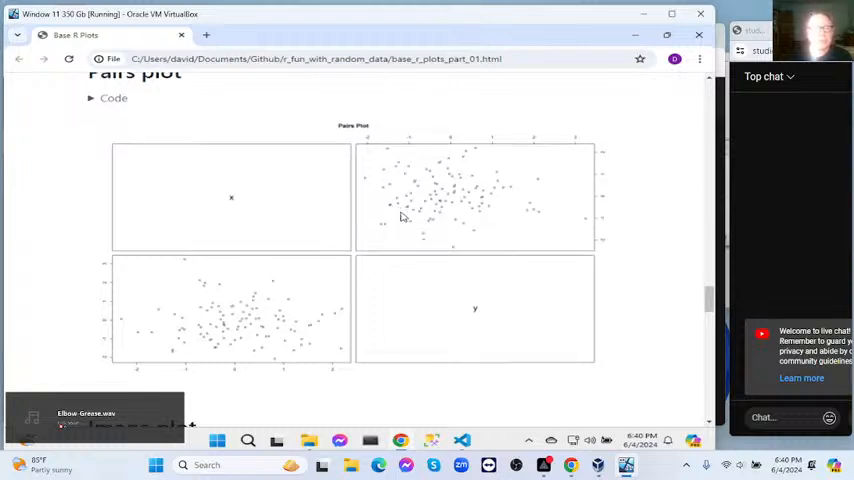
scroll(down, 3)
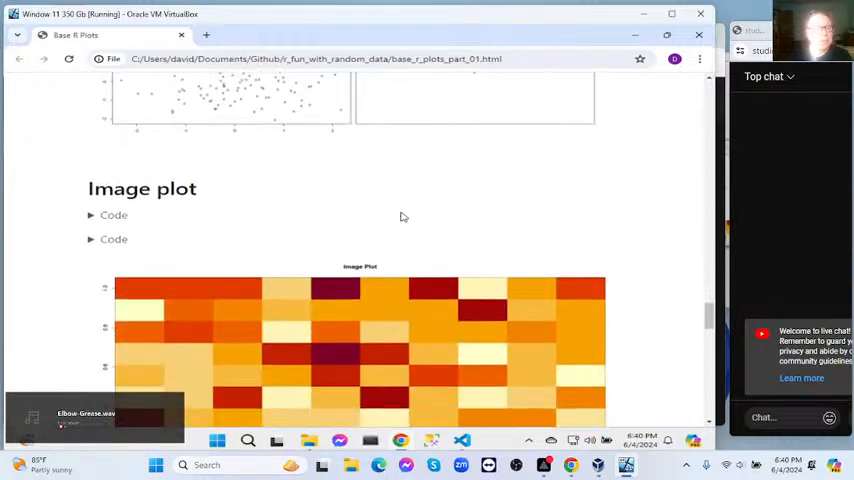
Step: Unfold both Image plot code blocks (matrix_data and image() call) and reach the Contour plot
scroll(down, 3)
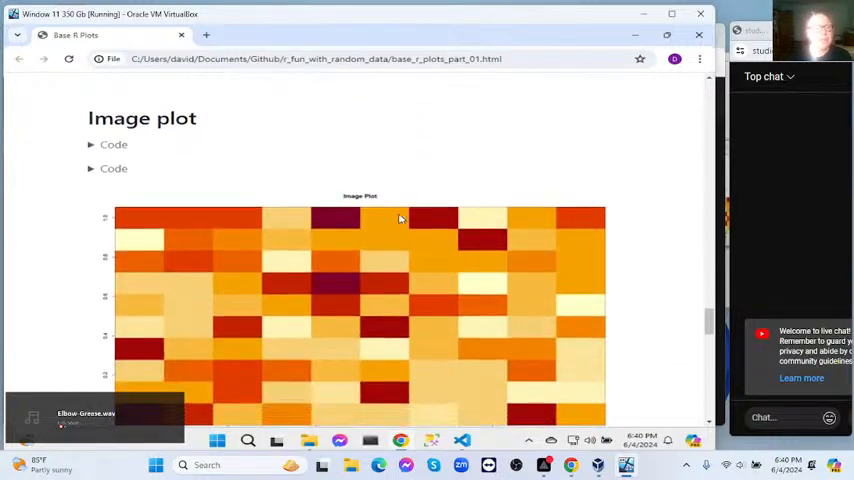
scroll(down, 3)
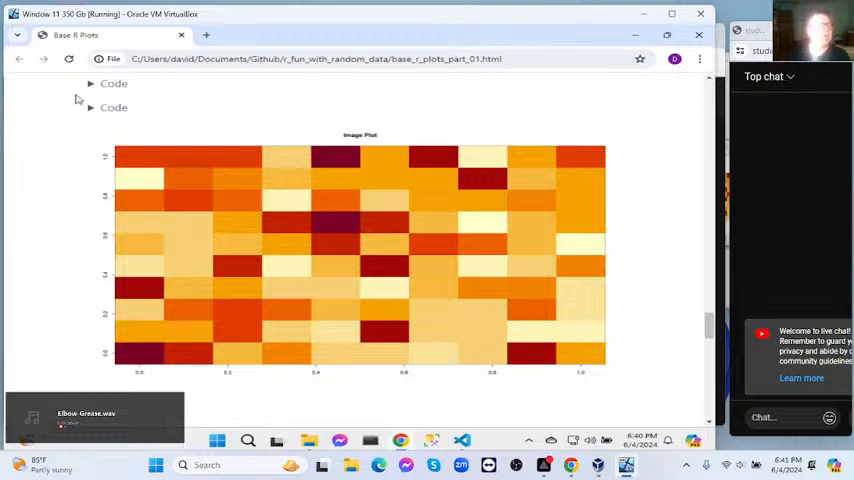
click(92, 84)
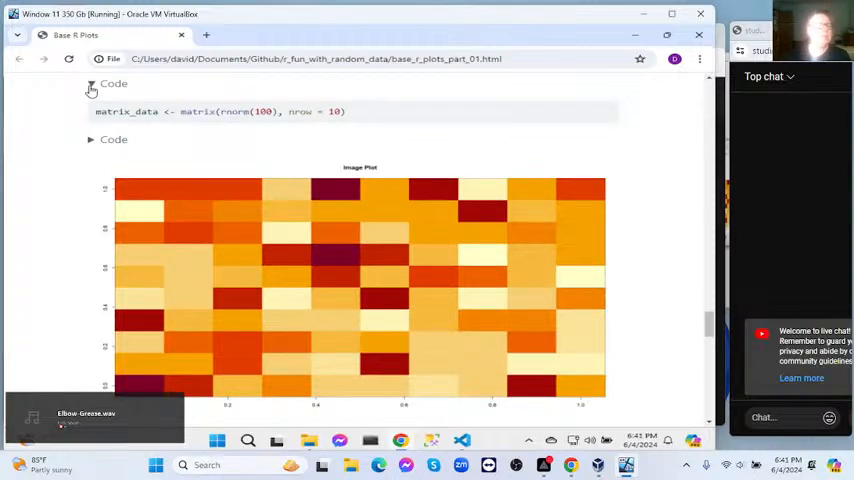
click(92, 88)
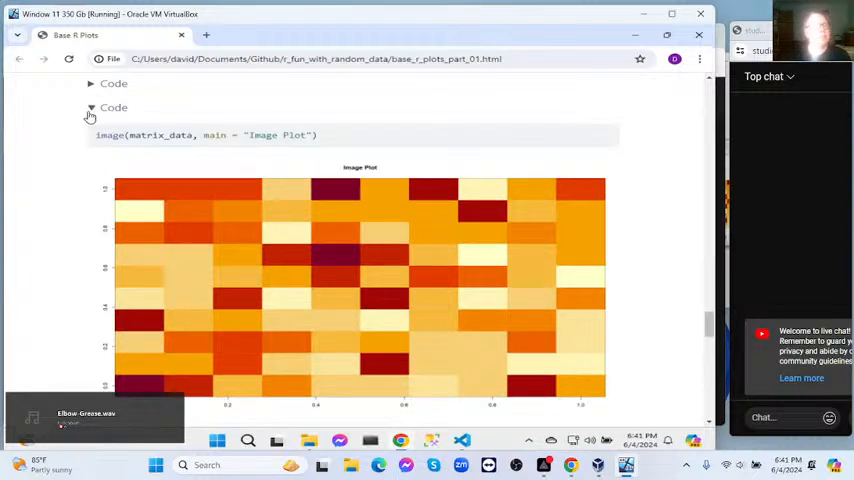
scroll(down, 3)
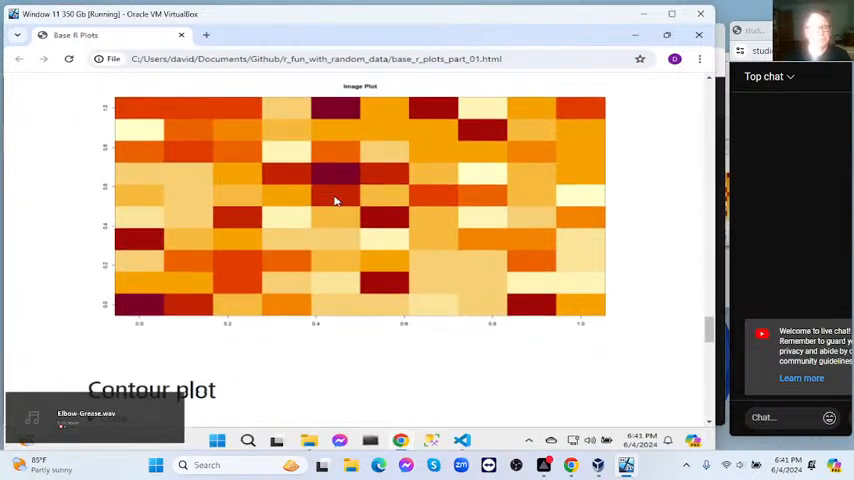
scroll(down, 3)
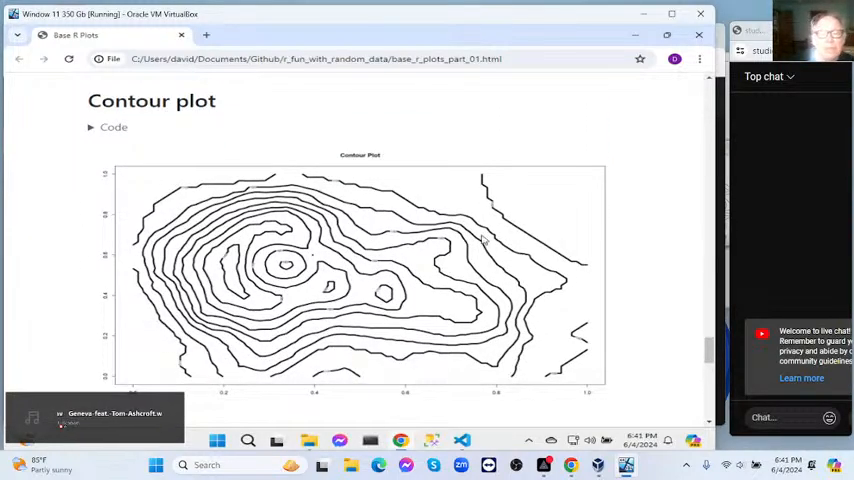
mouse_move(436, 240)
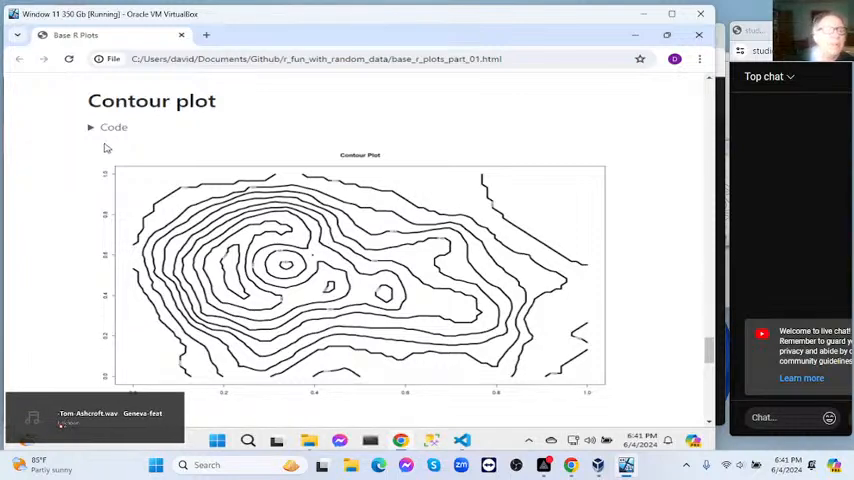
Step: Unfold the Contour plot code and highlight the volcano dataset name in its contour() call
click(92, 128)
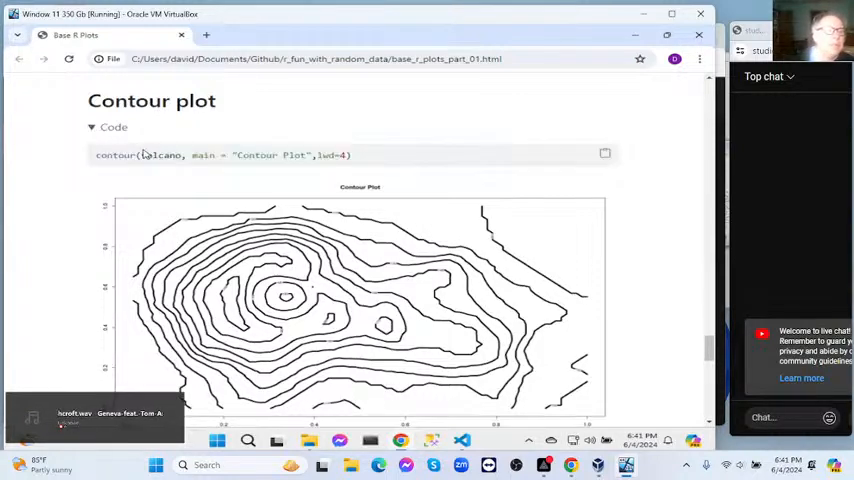
double_click(160, 156)
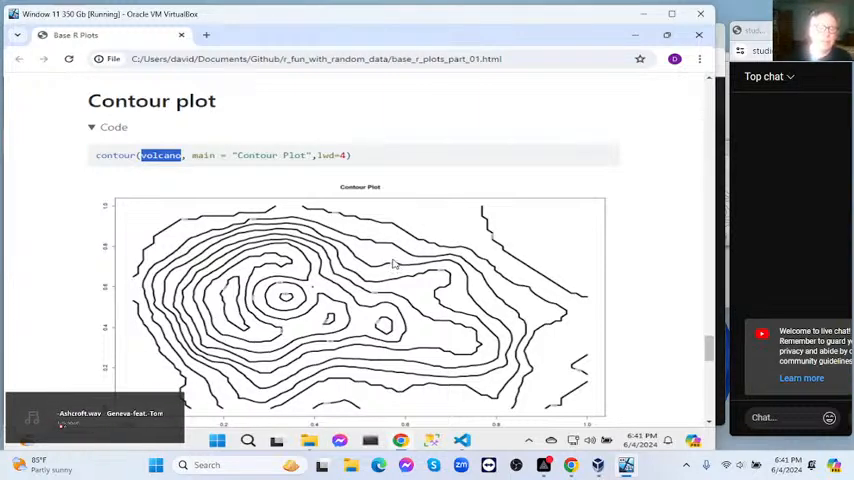
Step: Scroll down through the 3D perspective and QQ plots, then back toward the Image plot section
scroll(down, 3)
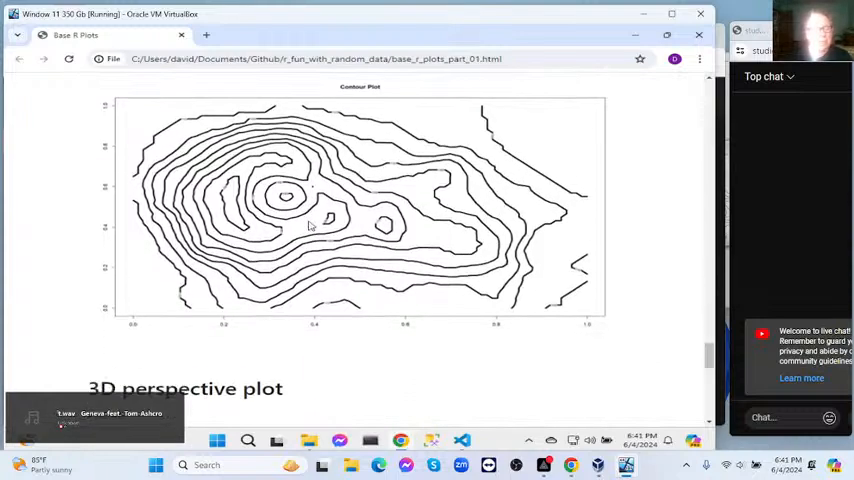
scroll(down, 3)
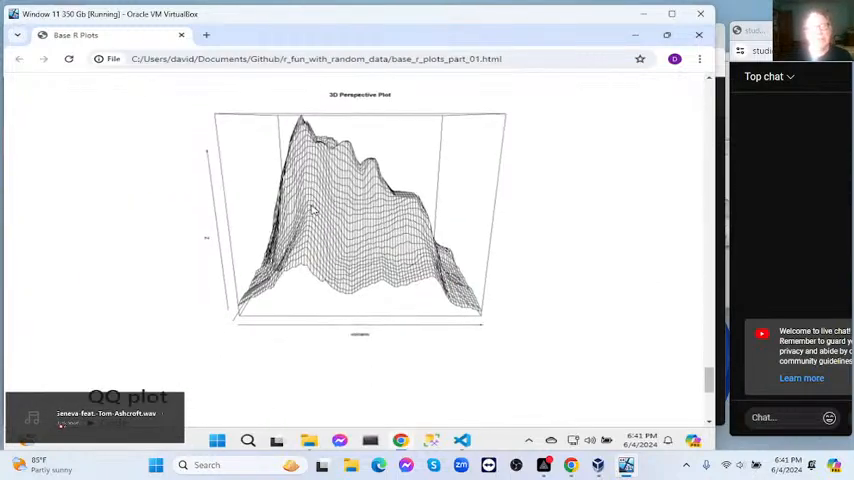
scroll(down, 3)
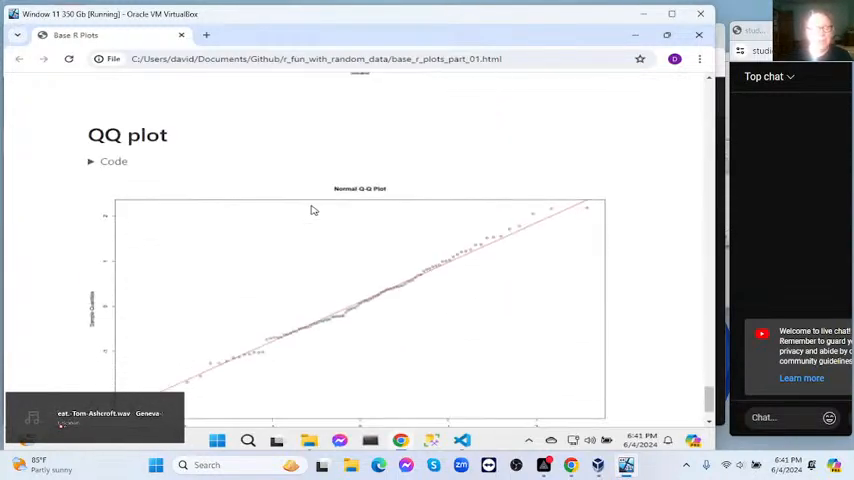
scroll(down, 3)
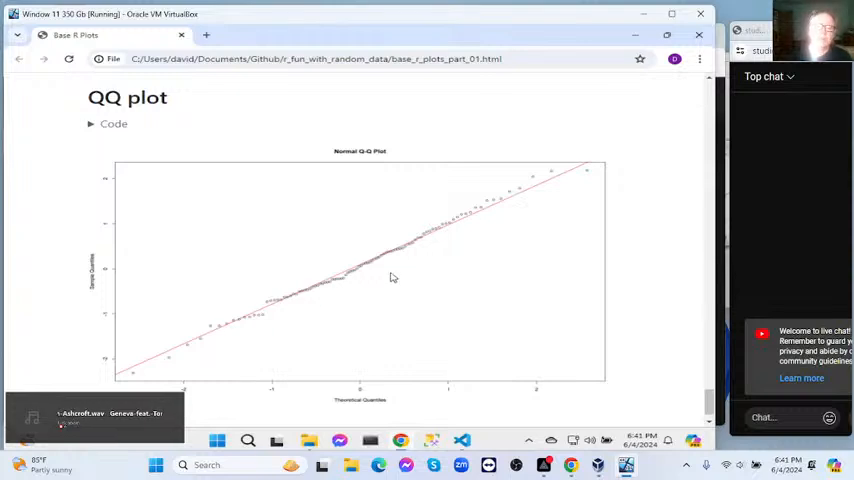
mouse_move(480, 150)
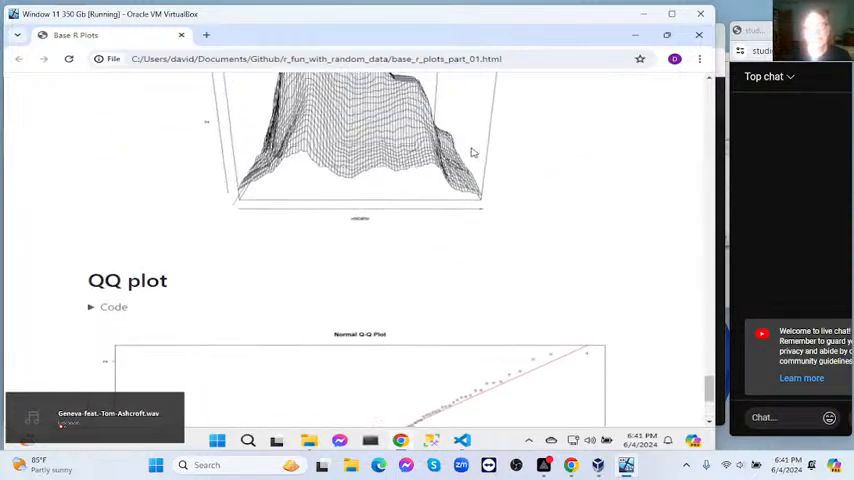
scroll(up, 3)
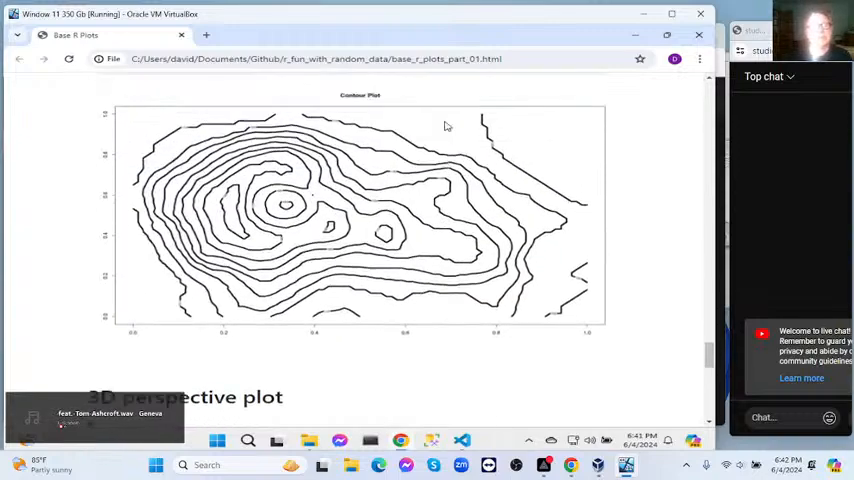
scroll(down, 3)
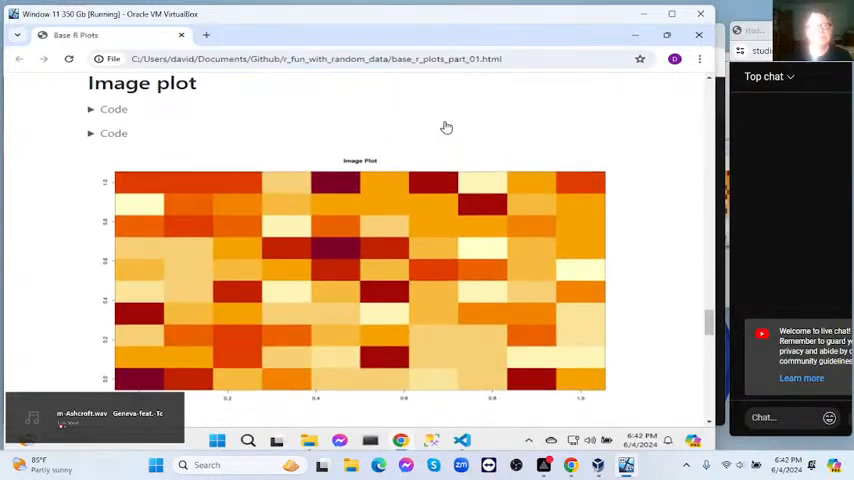
scroll(down, 3)
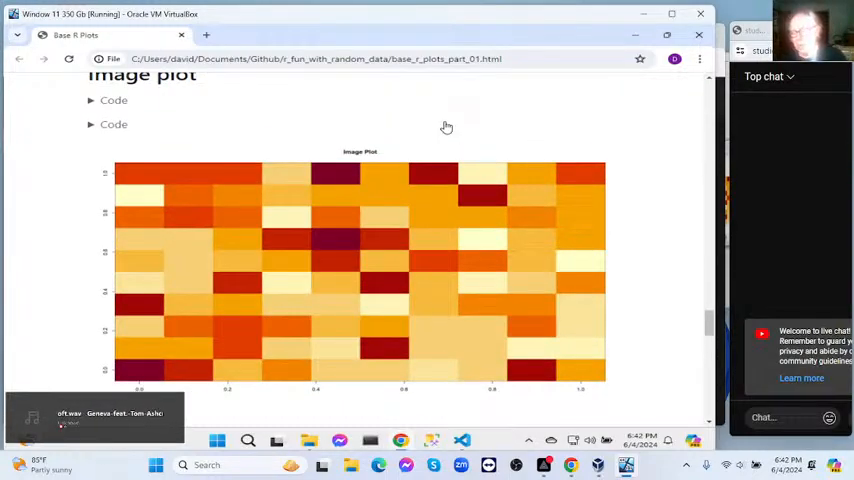